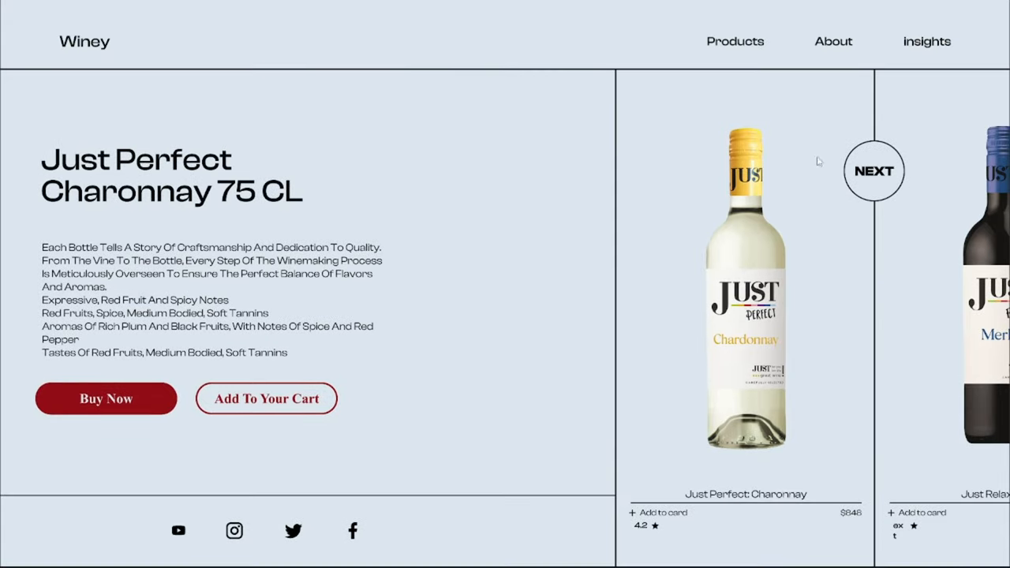
# - Advance the prototype from Chardonnay through the Merlot, Cabernet Sauvignon and Malbec pages
pyautogui.click(874, 170)
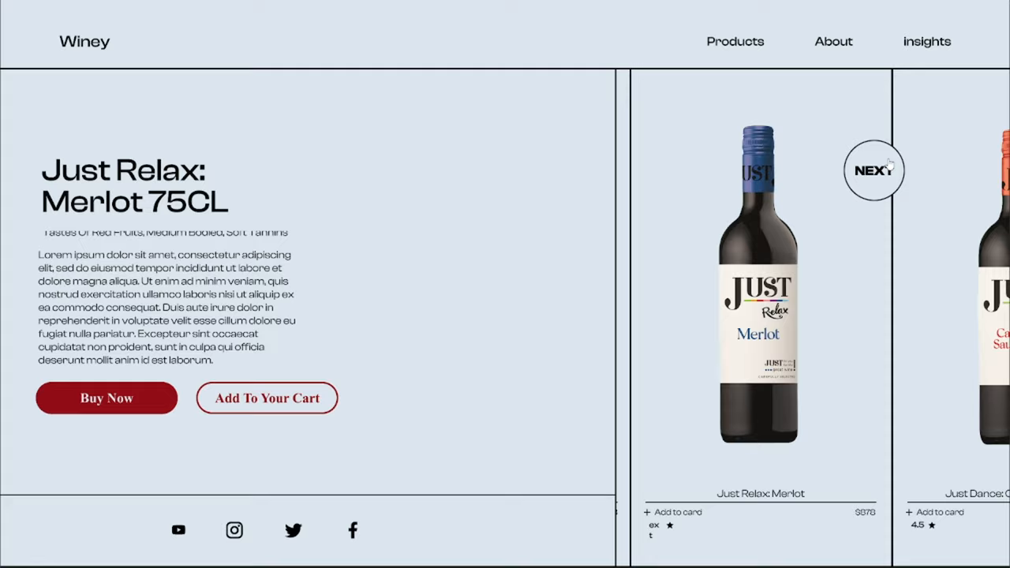
pyautogui.click(874, 169)
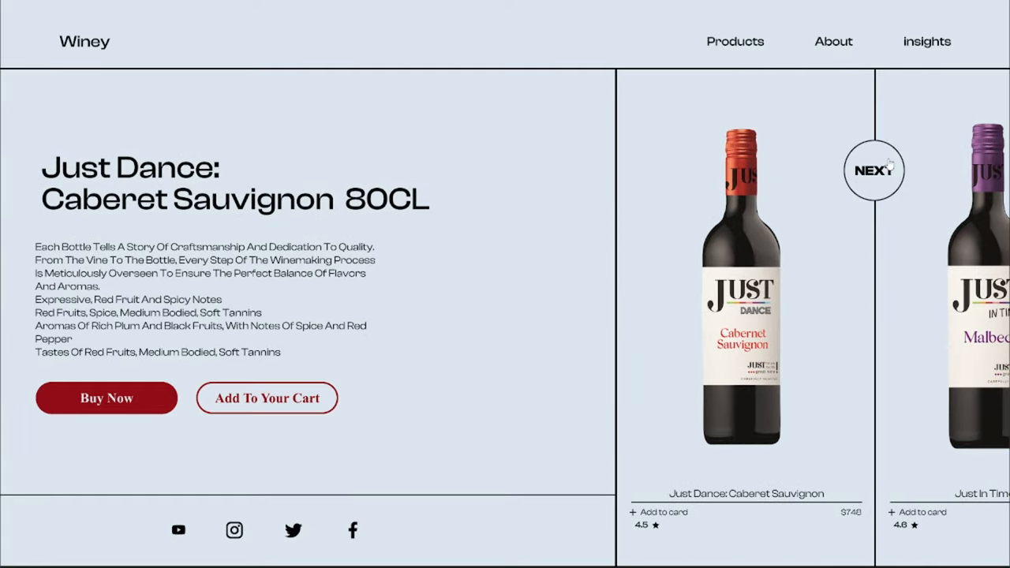
pyautogui.click(874, 169)
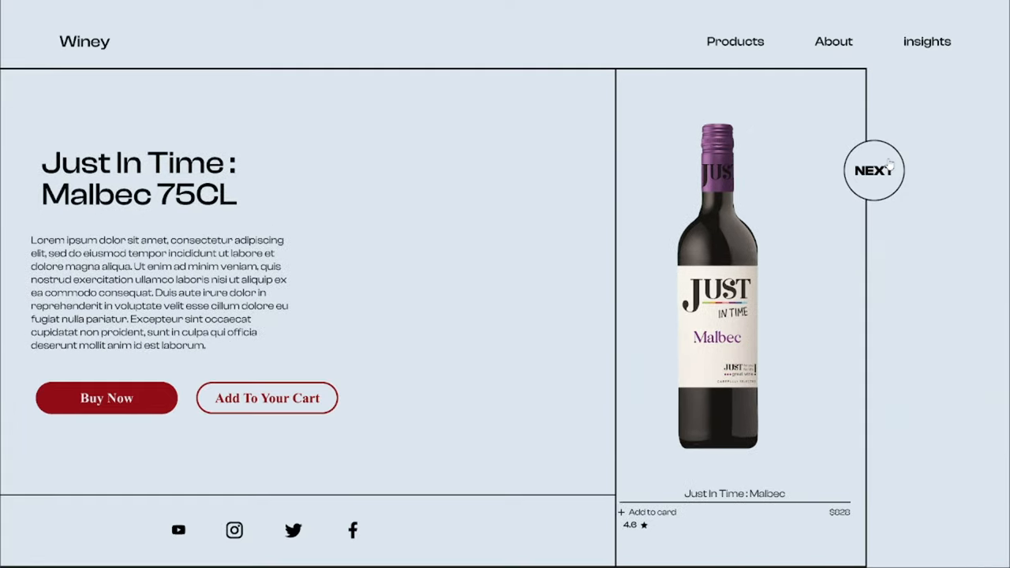
pyautogui.click(873, 170)
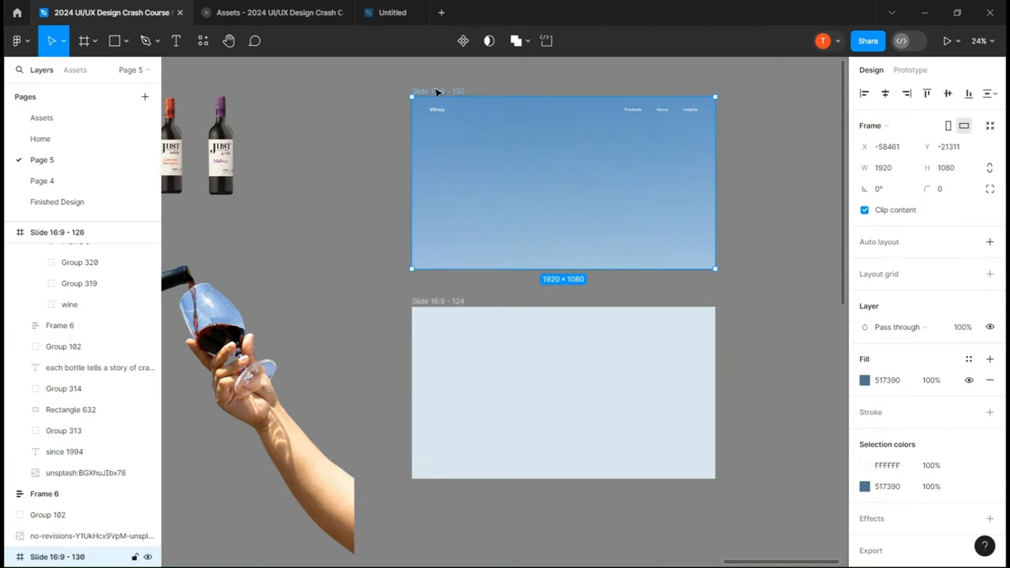
# - Select the blue hero frame and draw a curved vector path for the image mask
pyautogui.click(865, 210)
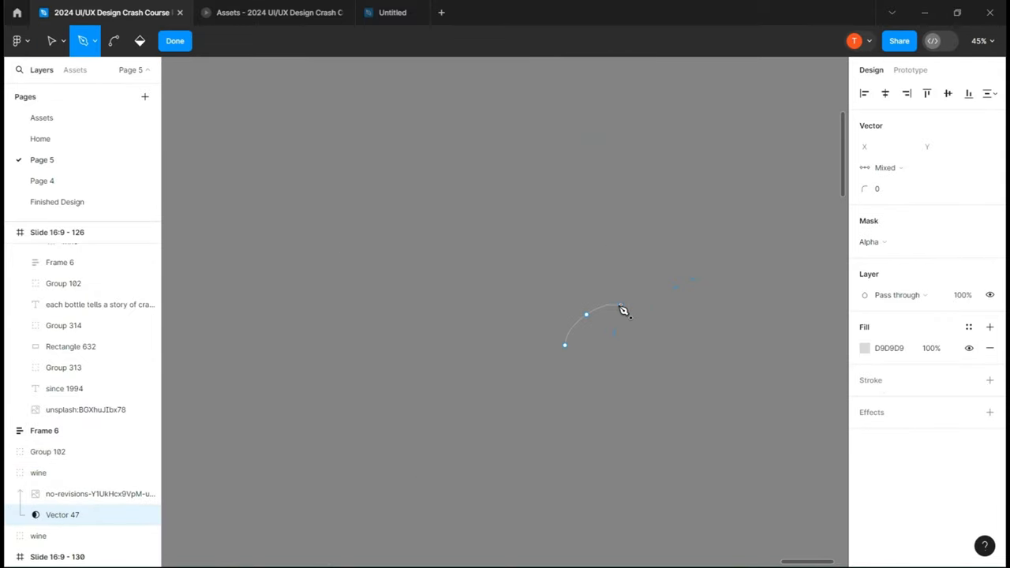
pyautogui.scroll(-3)
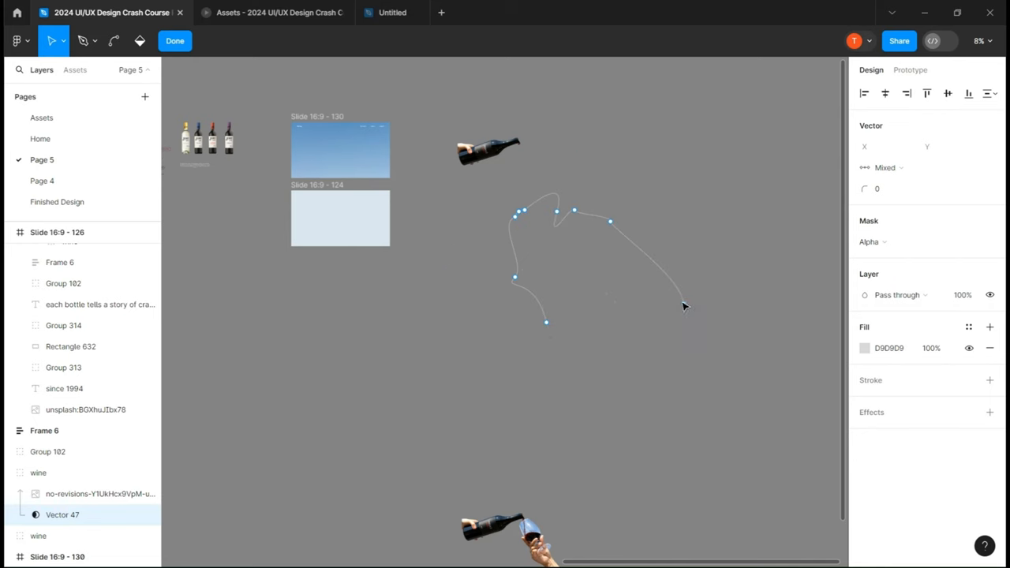
pyautogui.doubleClick(38, 471)
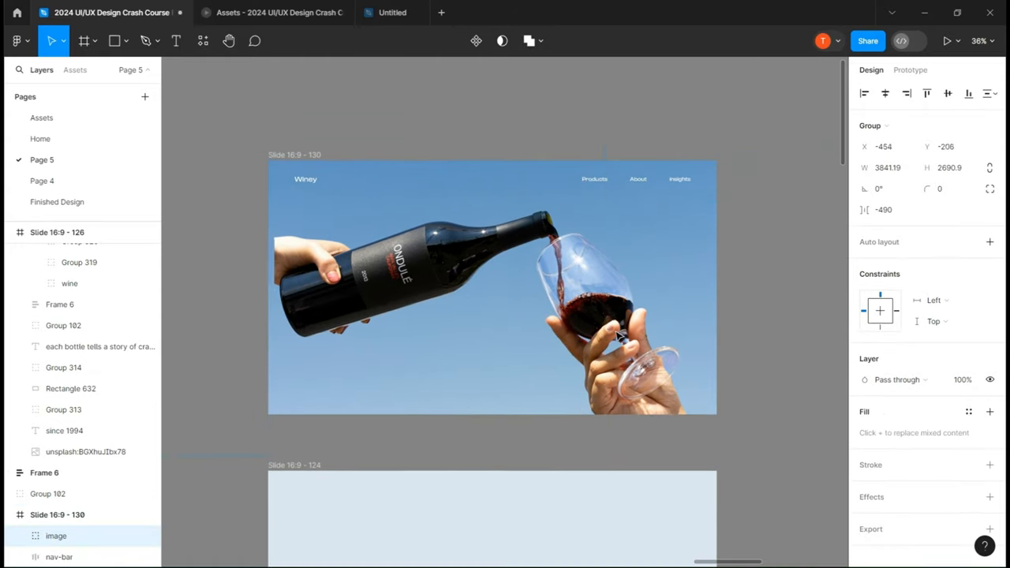
# - Select the wine-pouring photo group in Slide 16:9 - 130, then deselect everything
pyautogui.click(209, 236)
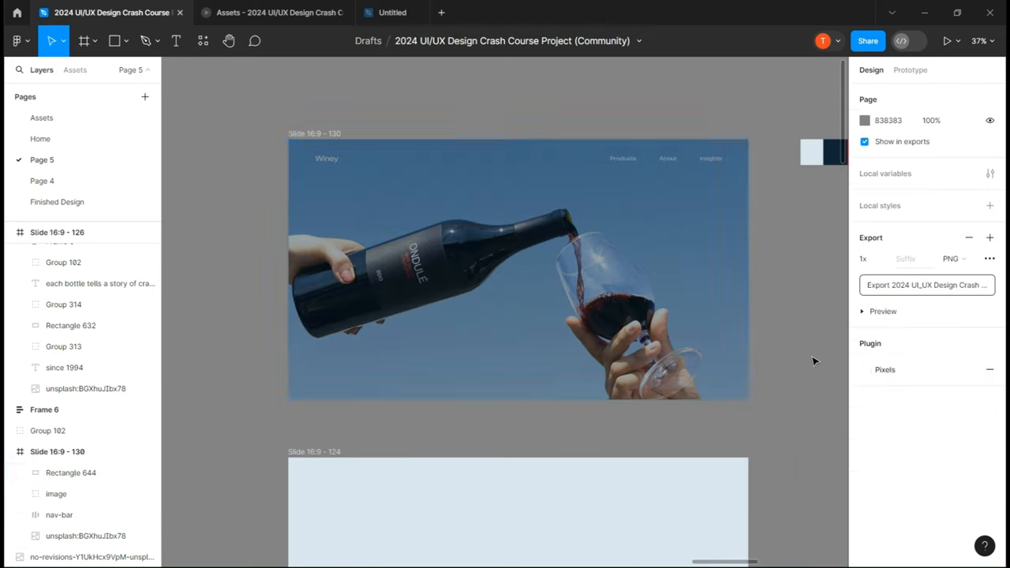
pyautogui.click(910, 70)
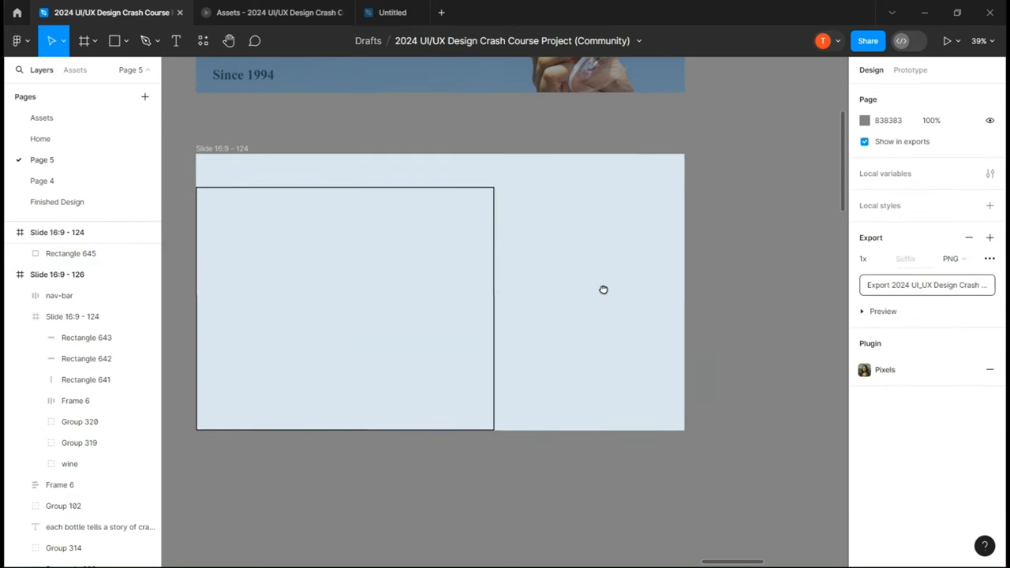
# - Scroll the canvas down toward the light-blue product slide
pyautogui.scroll(-3)
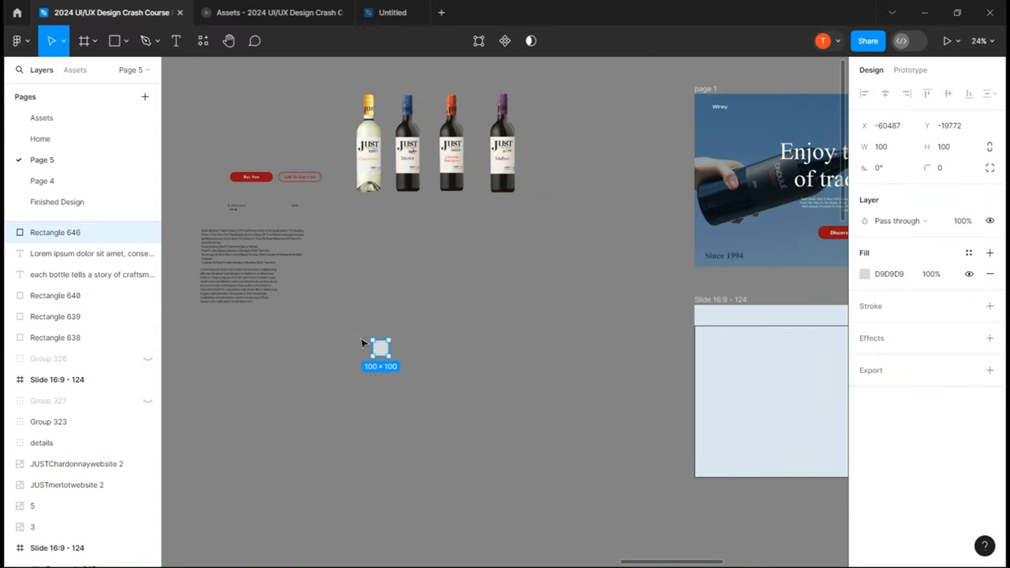
# - Set the card rectangle size to 500 and add a 'Just Perfect' text layer
pyautogui.write('500')
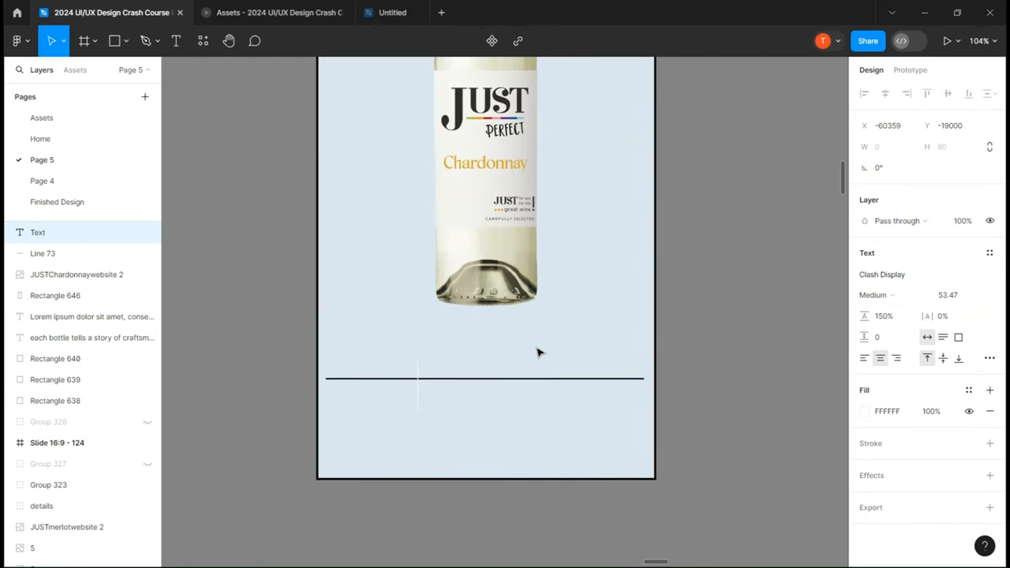
pyautogui.write('Just Perfect')
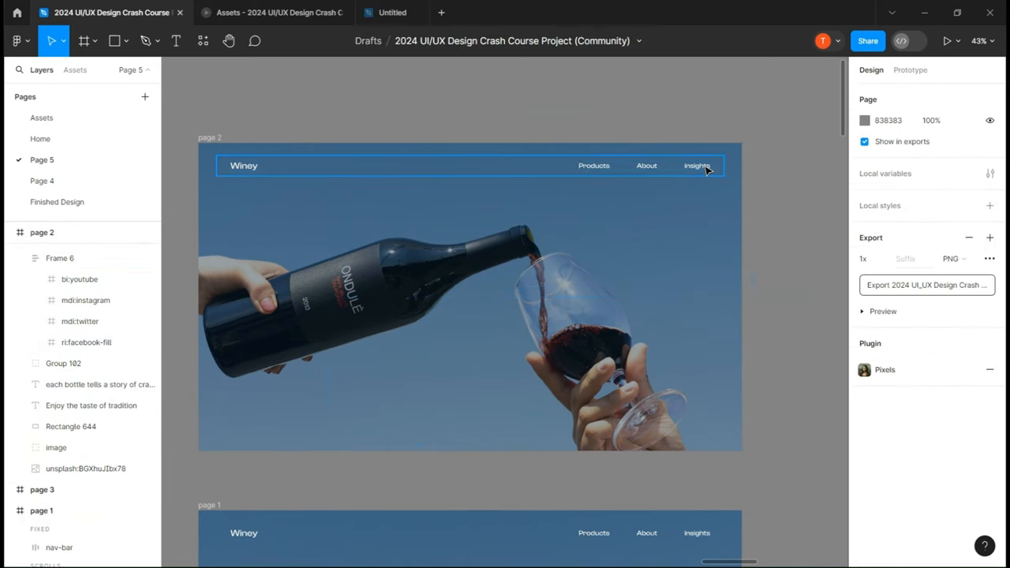
# - Rotate page 2's wine image group about 11.6° and scale it beyond the frame
pyautogui.click(469, 296)
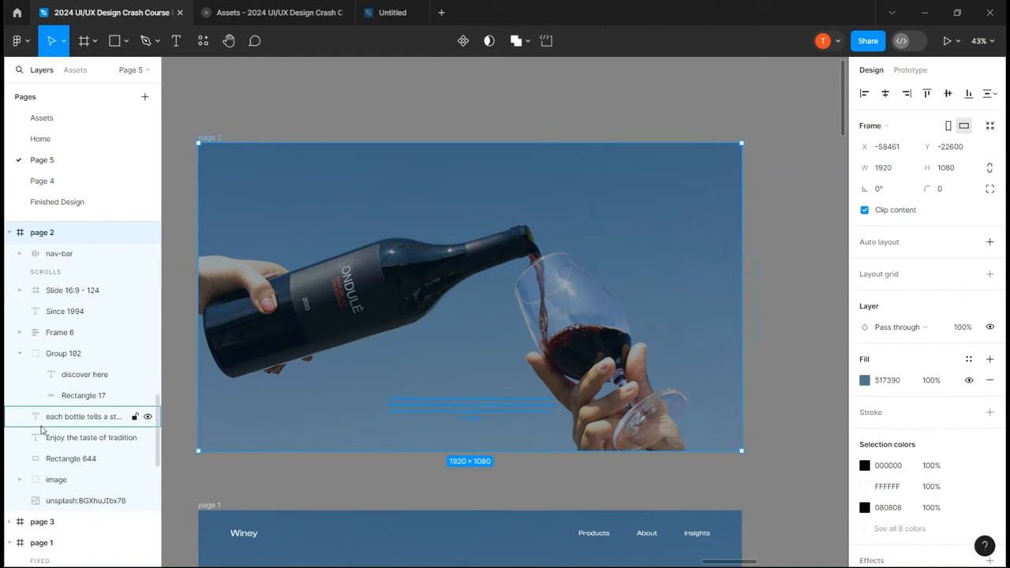
pyautogui.click(56, 479)
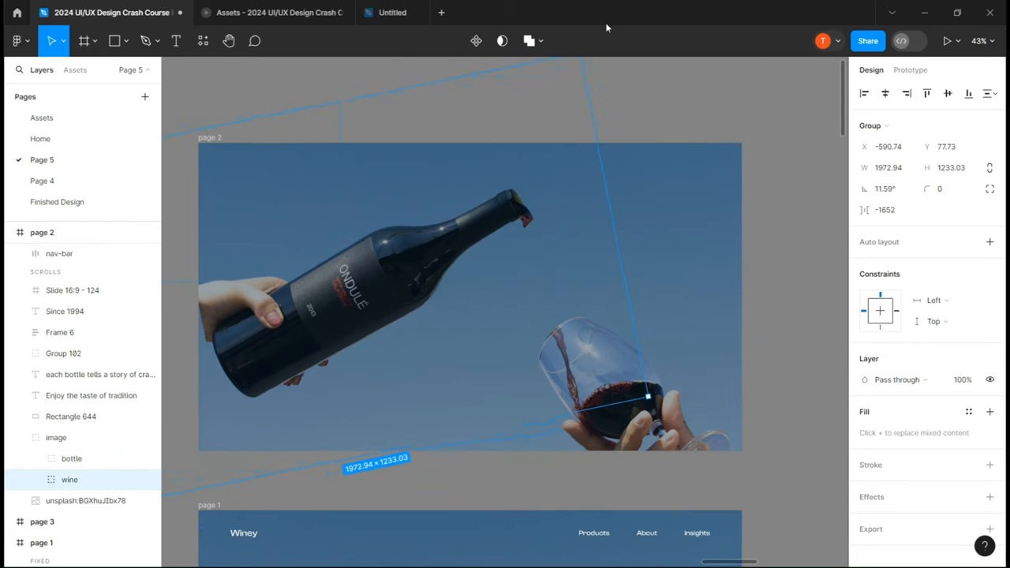
pyautogui.moveTo(646, 395); pyautogui.dragTo(581, 365)
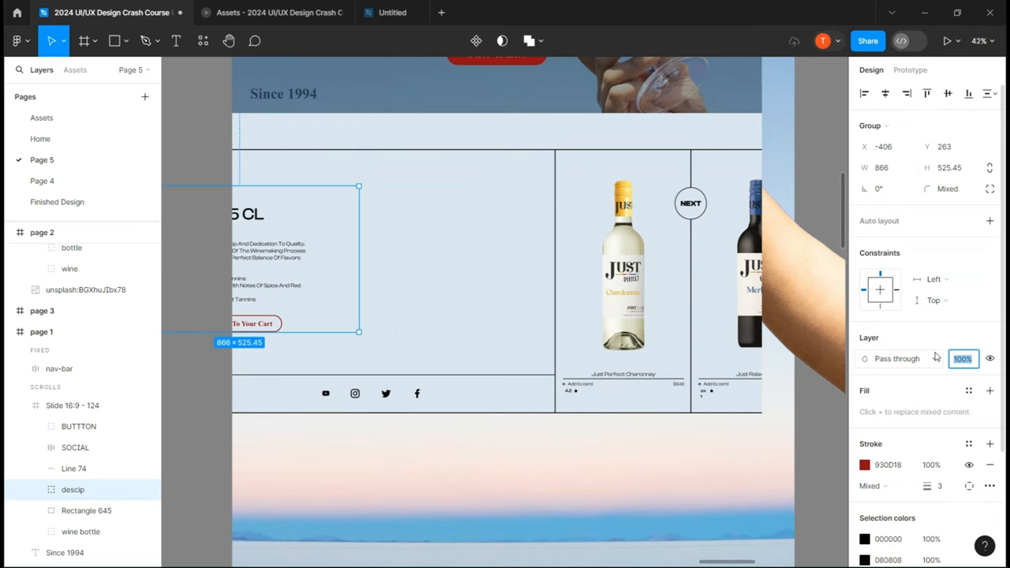
# - Set the descip, BUTTTON and wine bottle layers on page 1 to 0% opacity
pyautogui.click(75, 447)
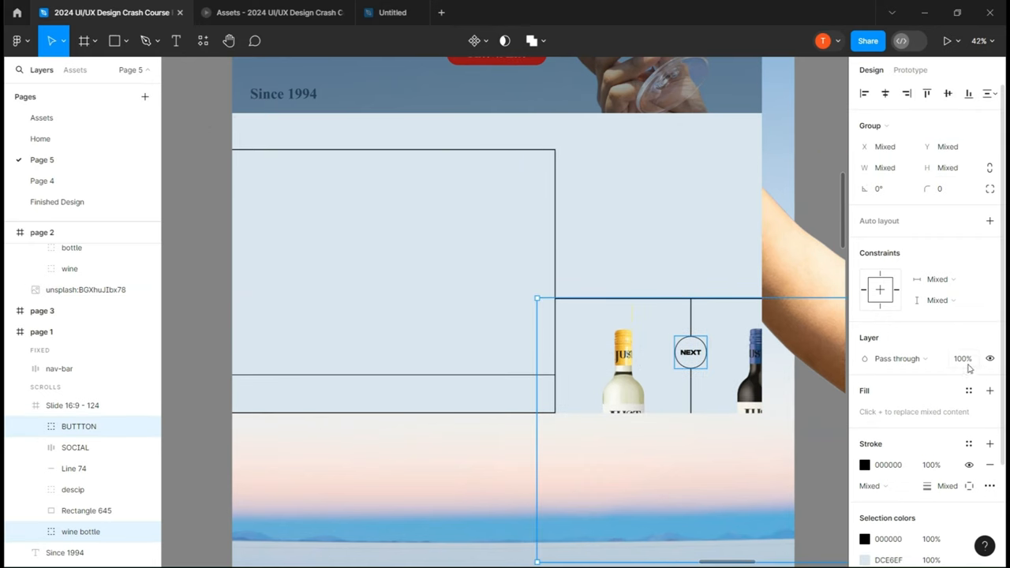
pyautogui.click(376, 262)
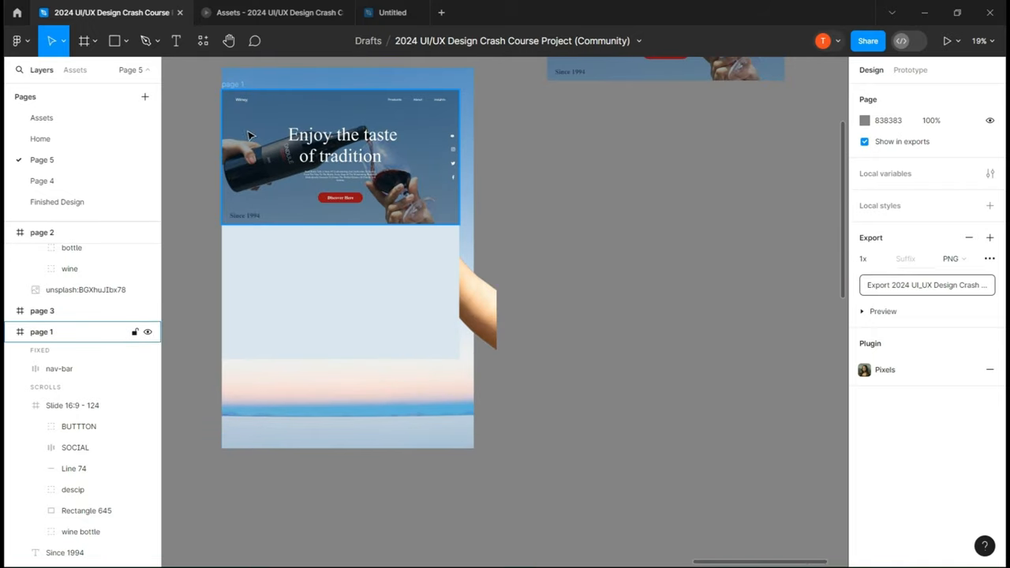
# - Move page 3's bottle and wine-glass groups outside the clipped frame
pyautogui.click(41, 331)
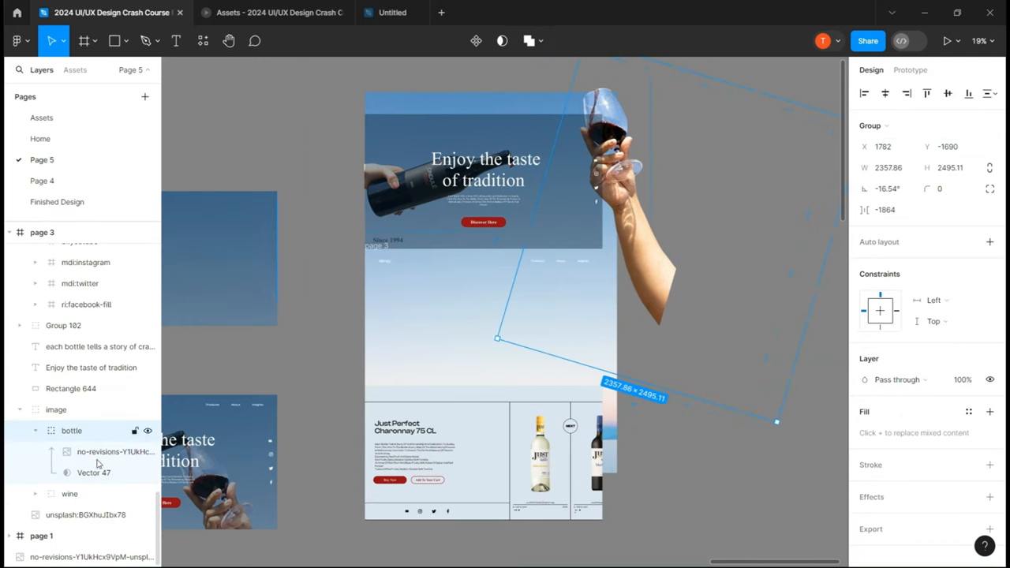
pyautogui.click(69, 493)
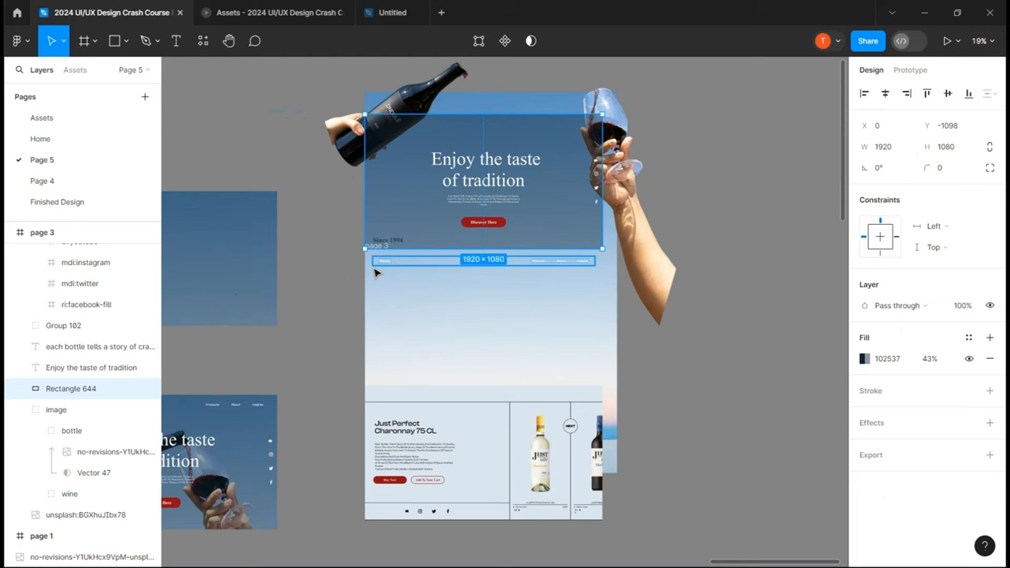
pyautogui.click(41, 232)
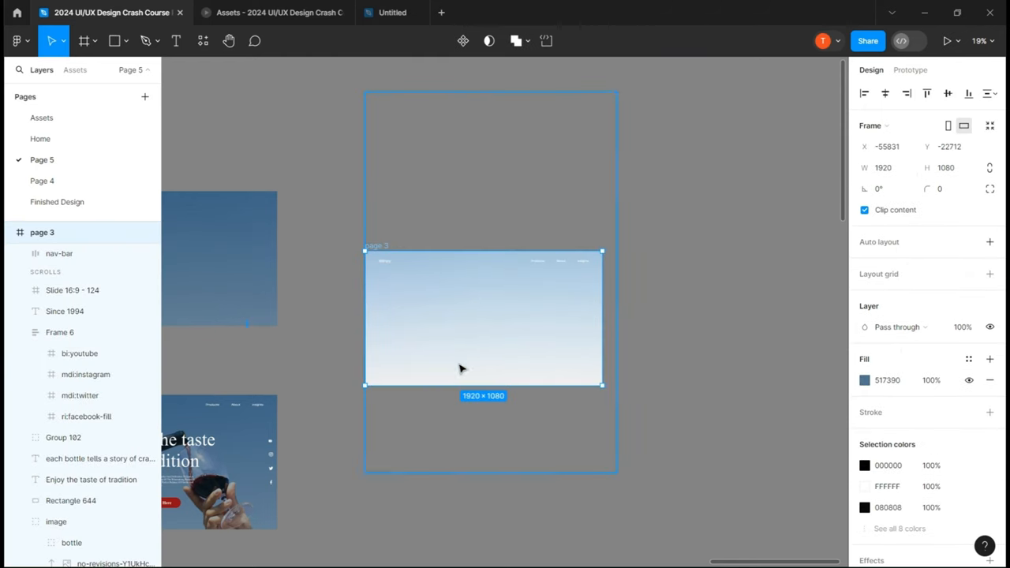
pyautogui.click(72, 289)
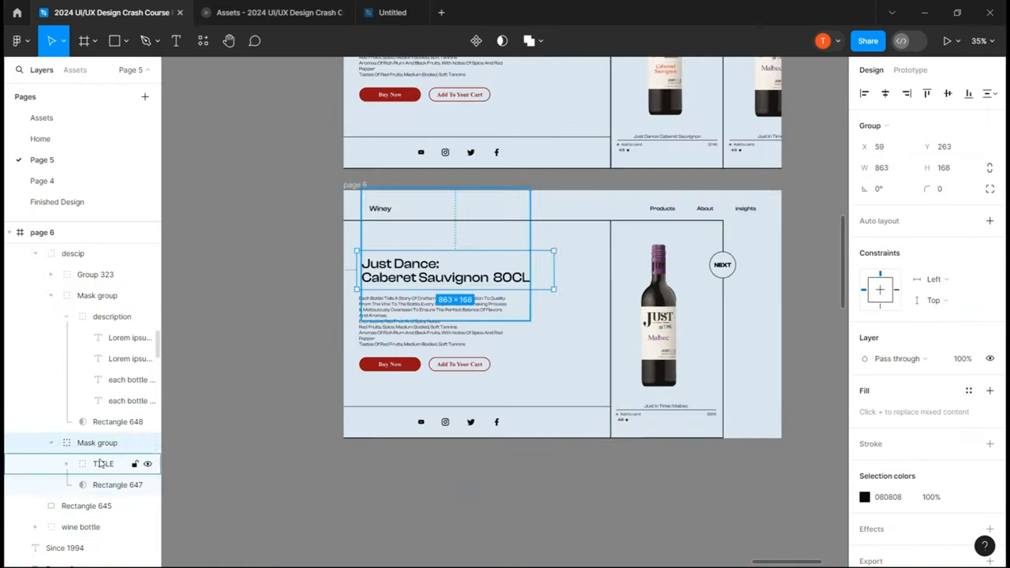
# - Select the masked title group on page 6
pyautogui.click(910, 70)
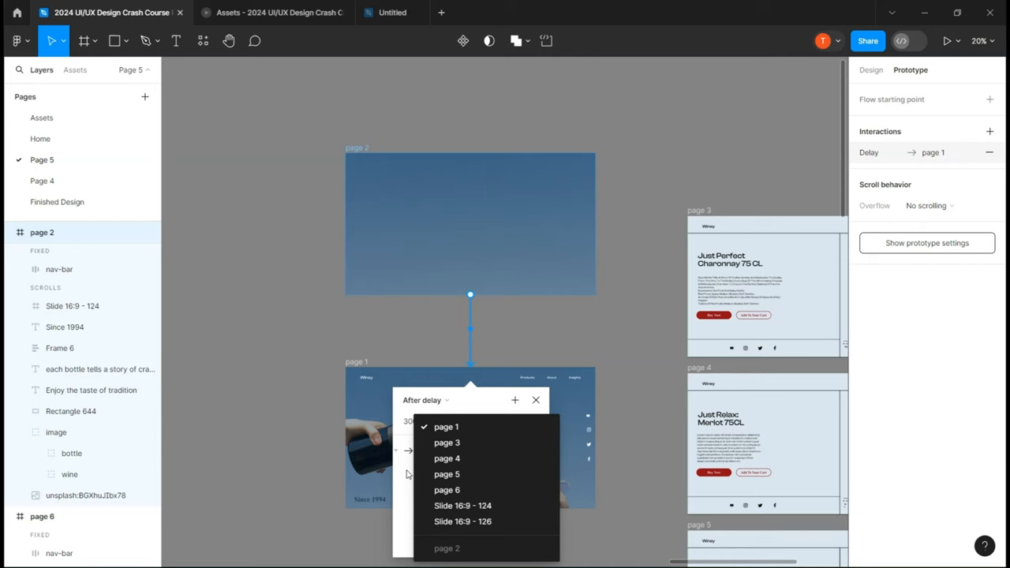
# - Make page 2 auto-advance to page 1, set a 2000 duration for page 3, and adjust page 4 easing
pyautogui.click(446, 426)
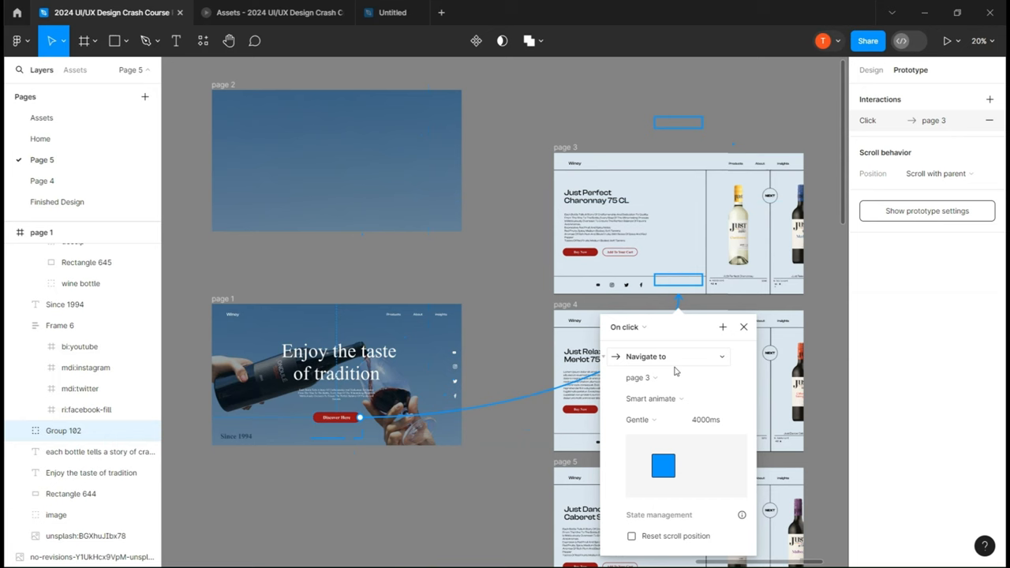
pyautogui.click(706, 419)
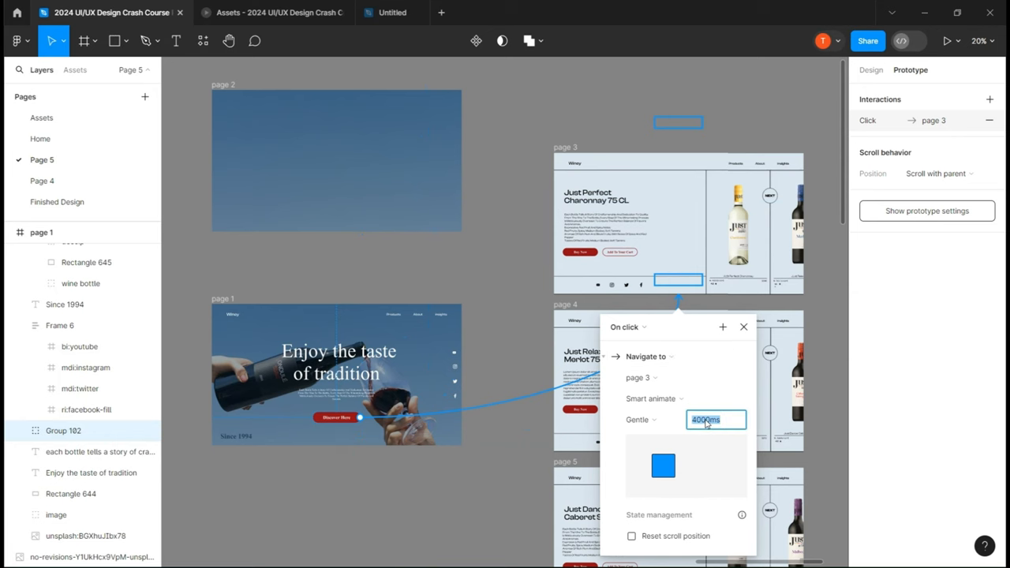
pyautogui.write('2000')
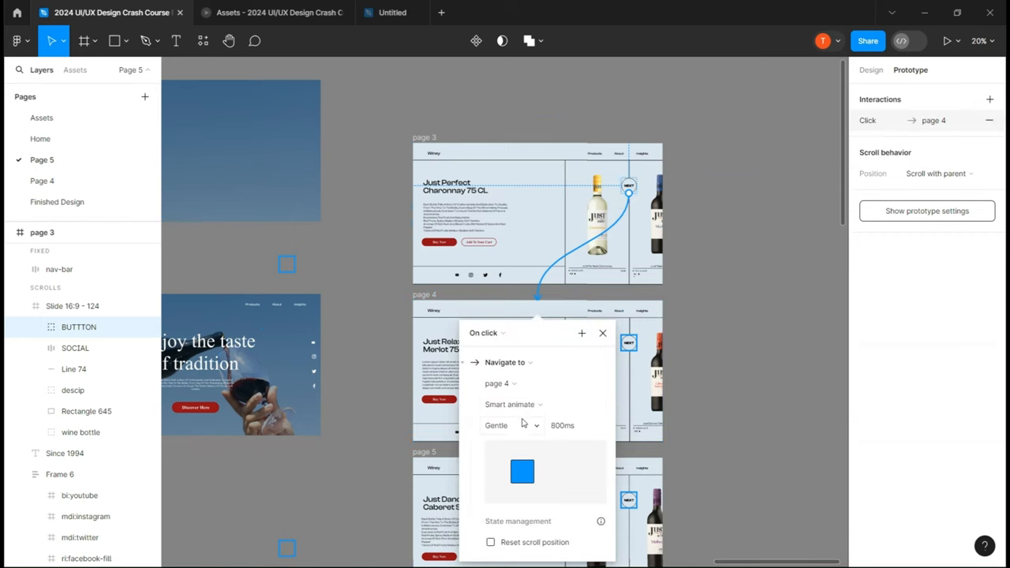
pyautogui.click(511, 426)
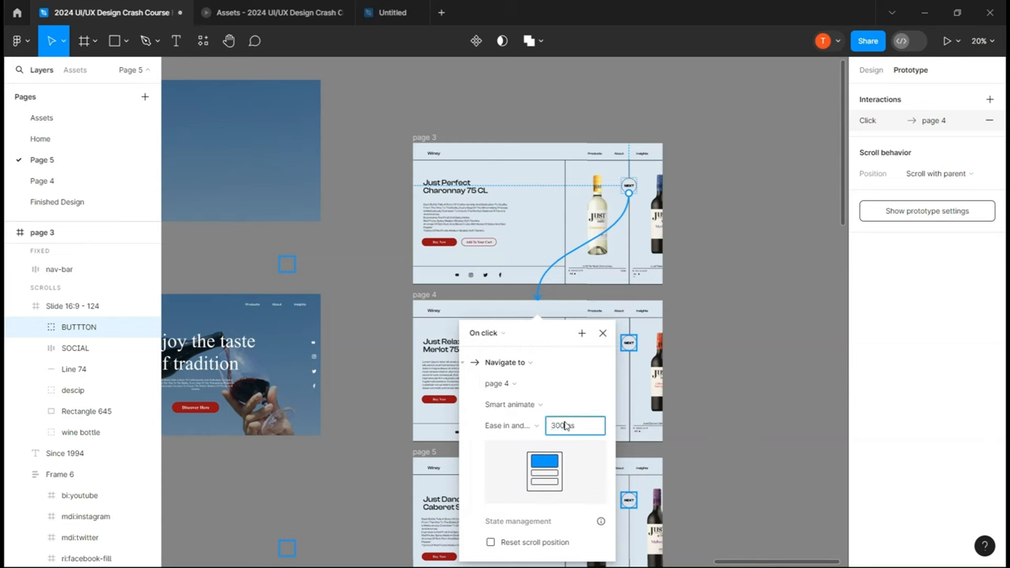